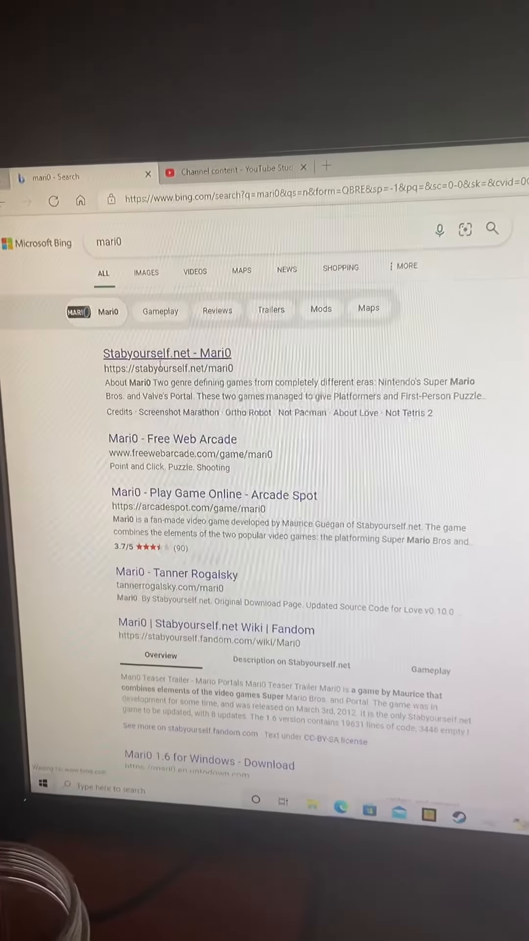
# - Open the 'Stabyourself.net - Mari0' result from the Bing mari0 search
pyautogui.click(168, 353)
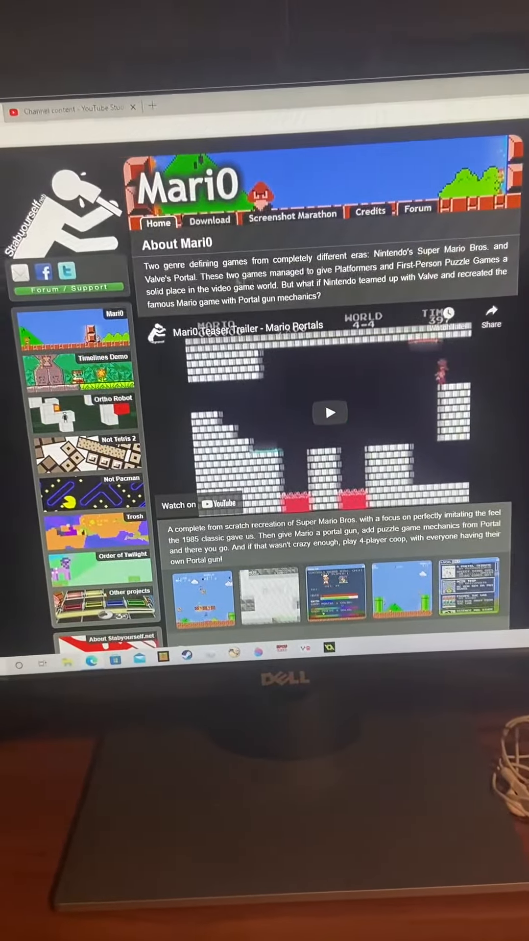
pyautogui.scroll(-3)
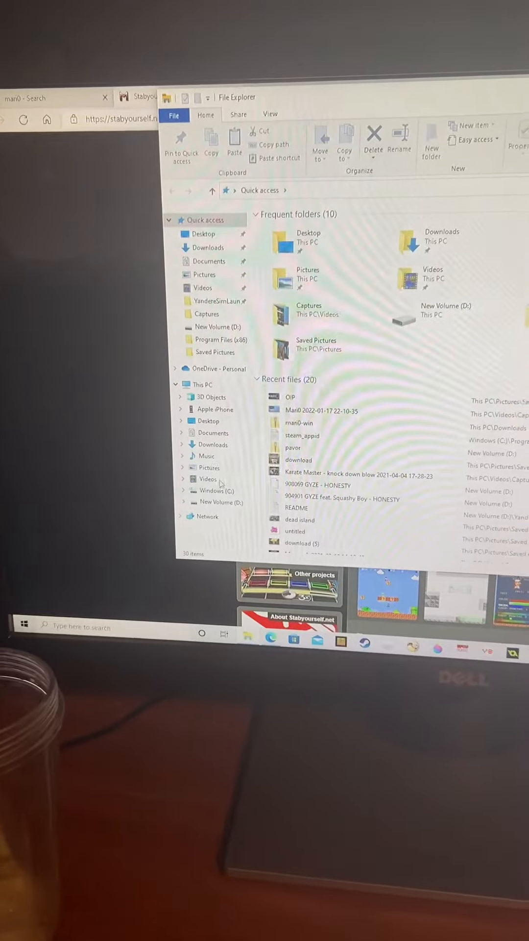
# - Check Downloads for the mari0-win zip, then go to the New Volume (D:) drive
pyautogui.click(209, 247)
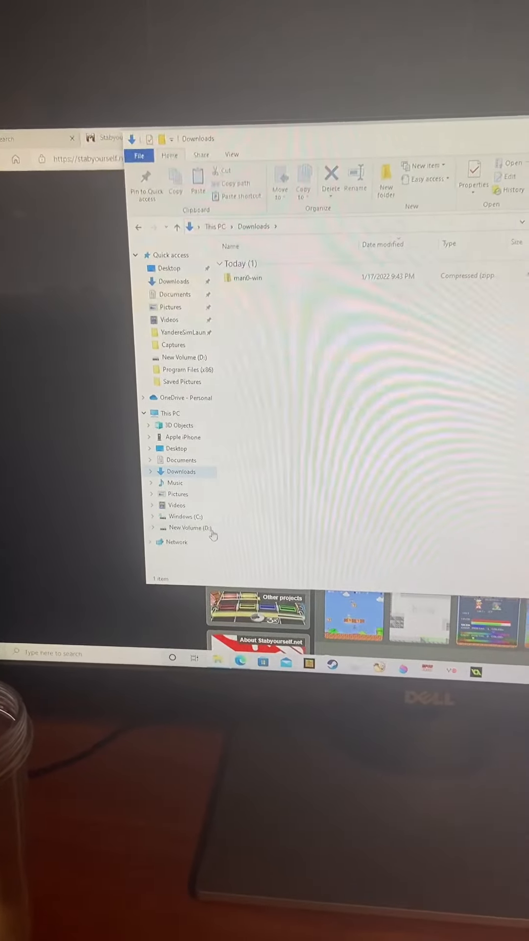
pyautogui.click(191, 531)
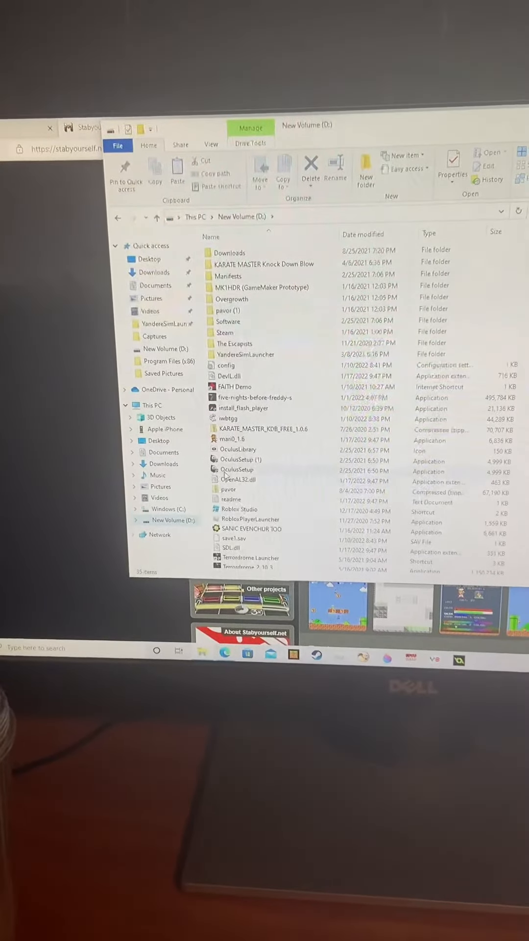